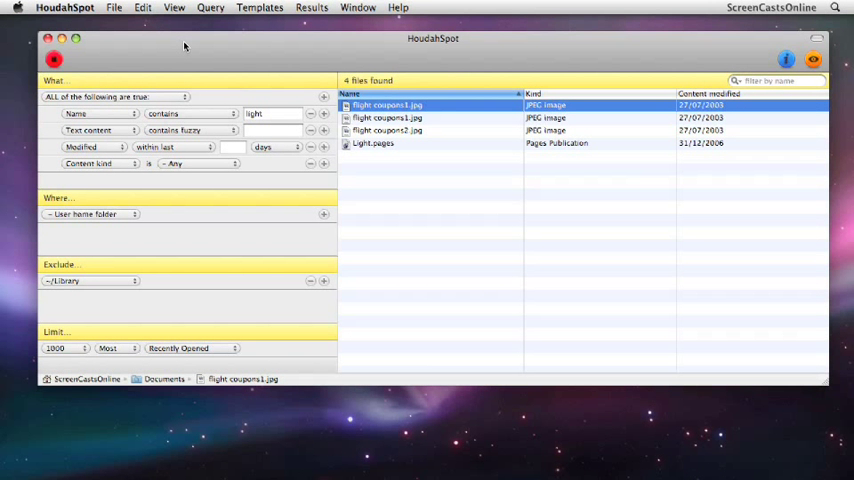
mouse_move(106, 367)
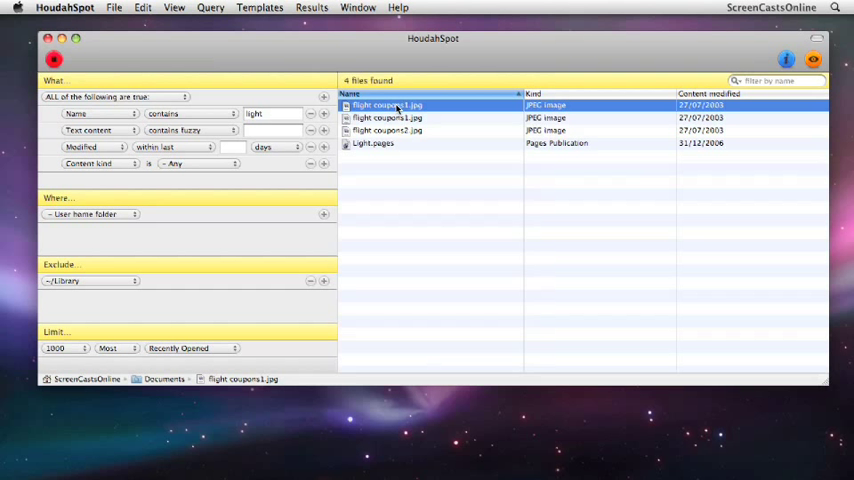
Step: Check where the flight coupons images live and review the first image's full attributes
click(387, 118)
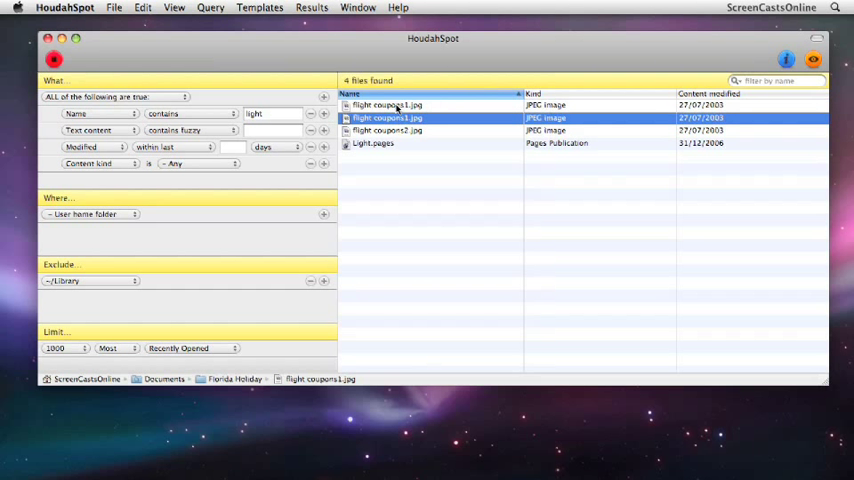
click(387, 130)
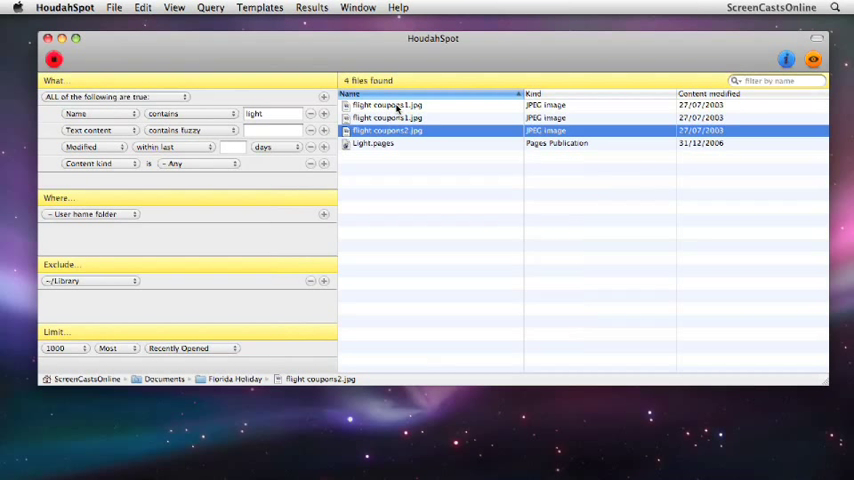
click(387, 104)
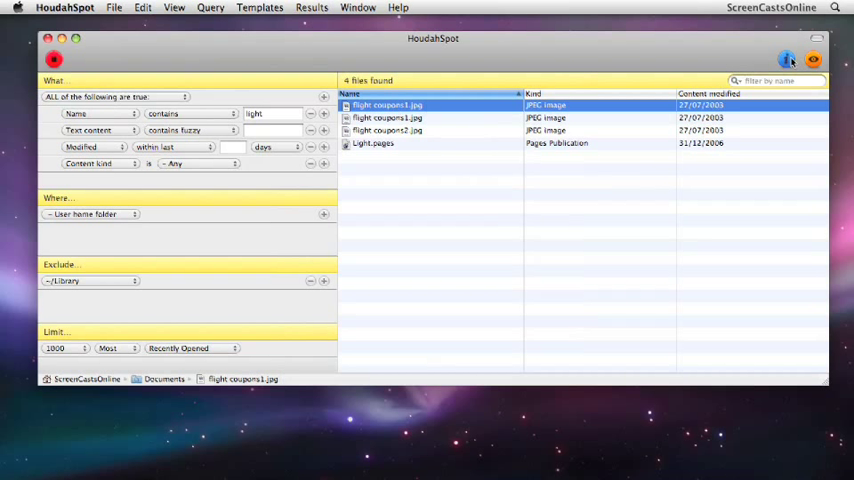
click(787, 59)
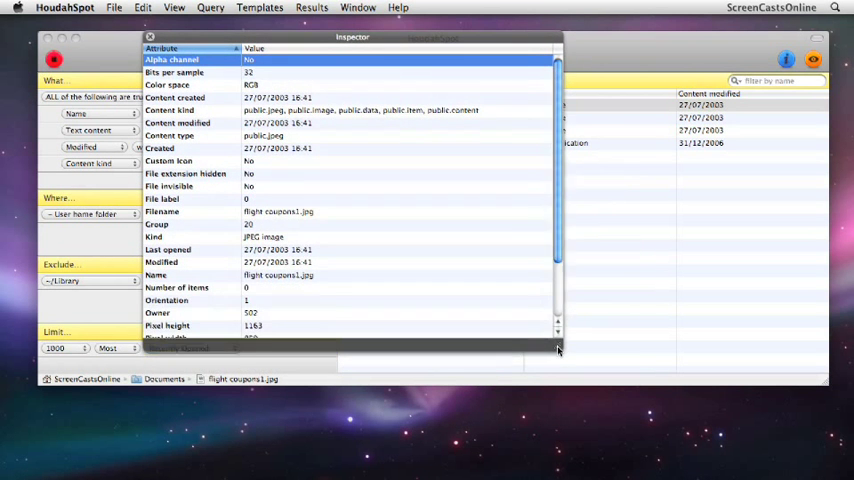
scroll(down, 3)
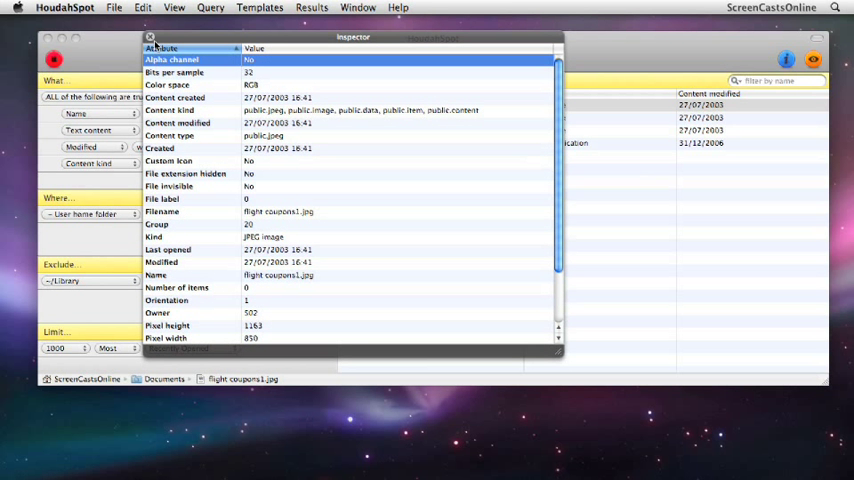
click(150, 37)
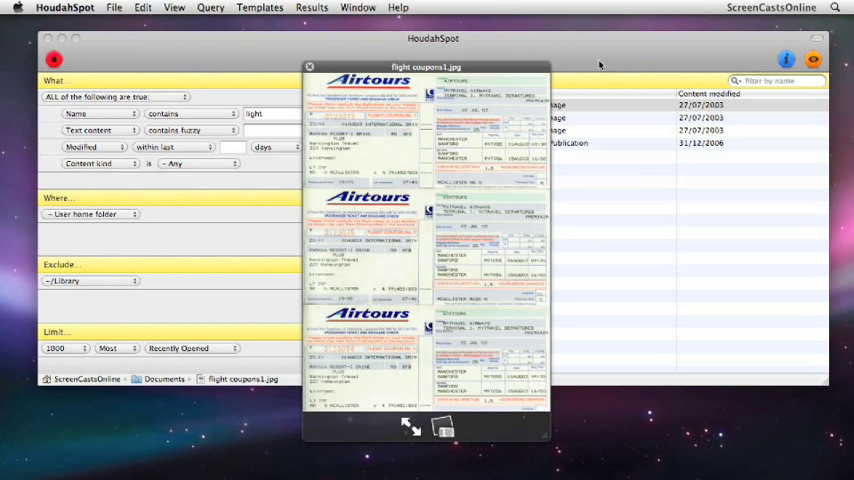
click(310, 66)
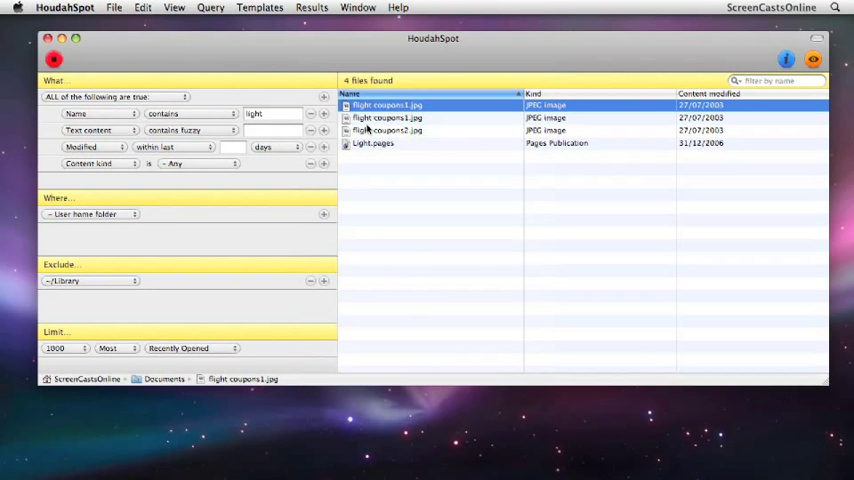
mouse_move(425, 163)
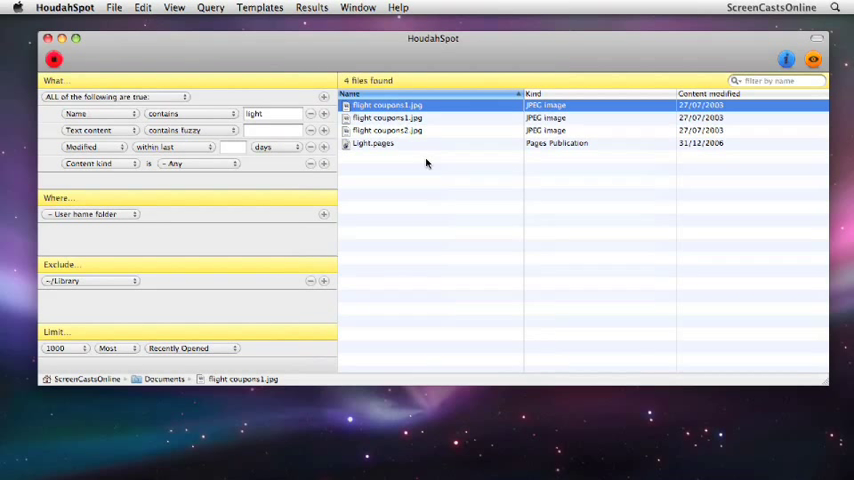
mouse_move(435, 130)
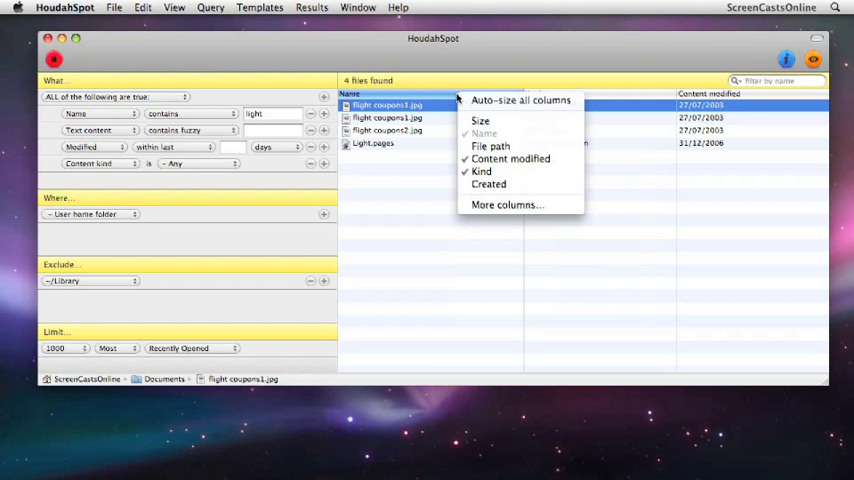
mouse_move(476, 140)
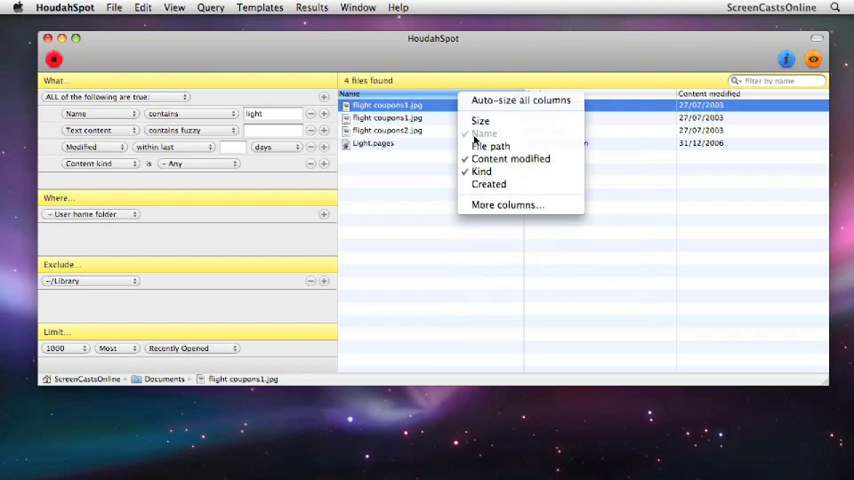
mouse_move(490, 146)
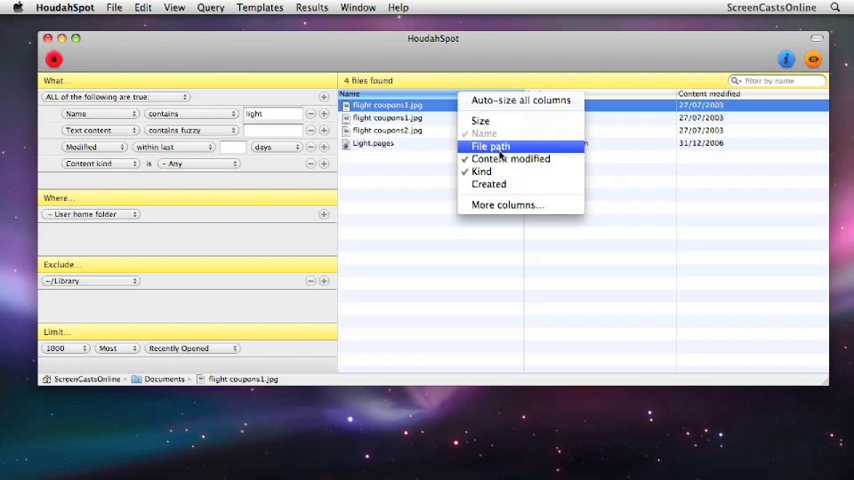
mouse_move(500, 181)
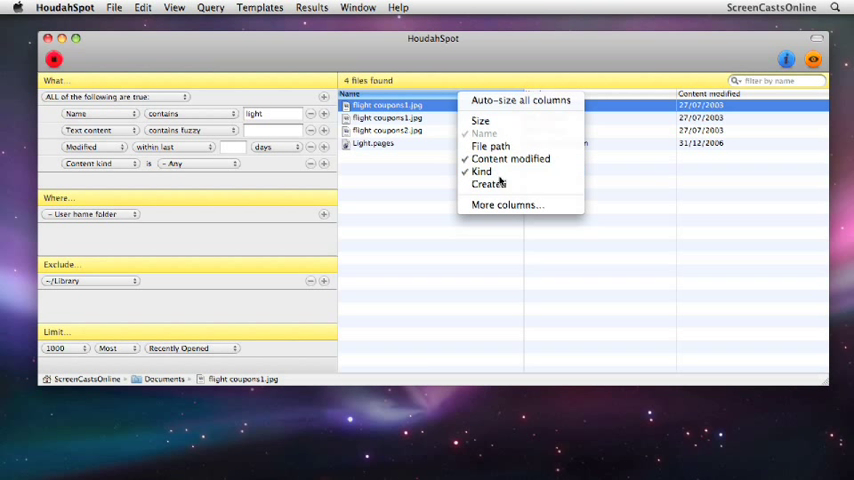
mouse_move(508, 204)
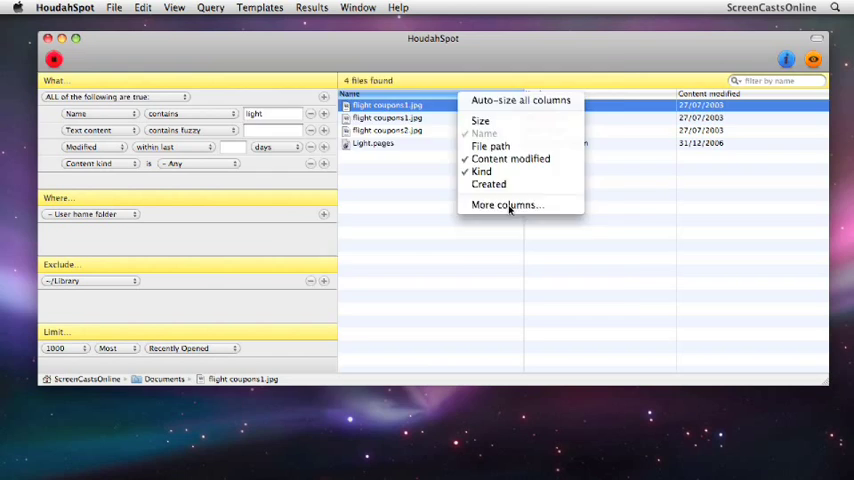
Step: Browse all attributes available as result columns, then dismiss the file actions list
click(507, 204)
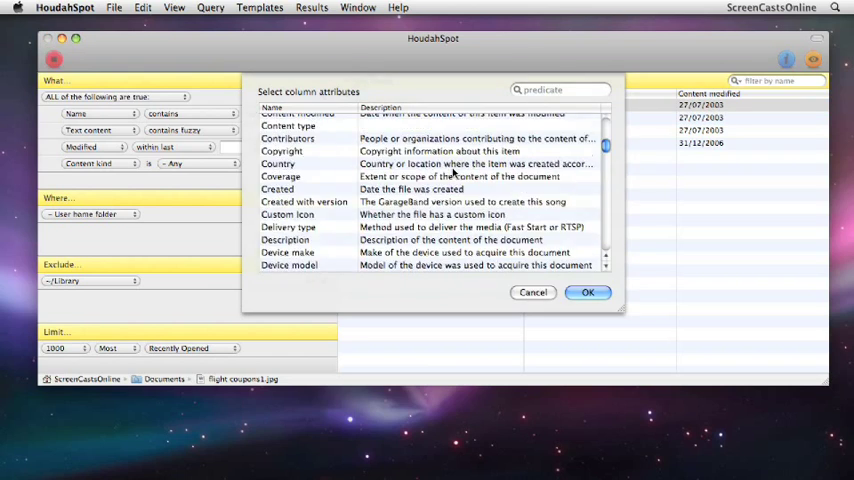
scroll(down, 3)
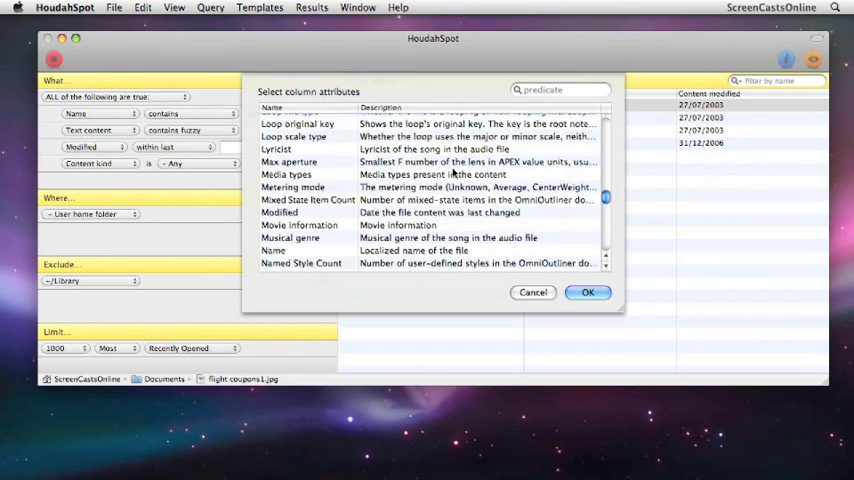
scroll(down, 3)
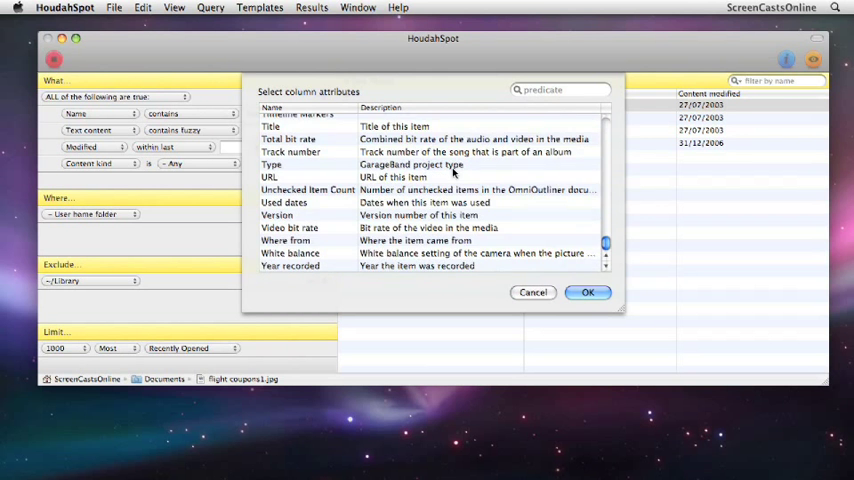
scroll(up, 3)
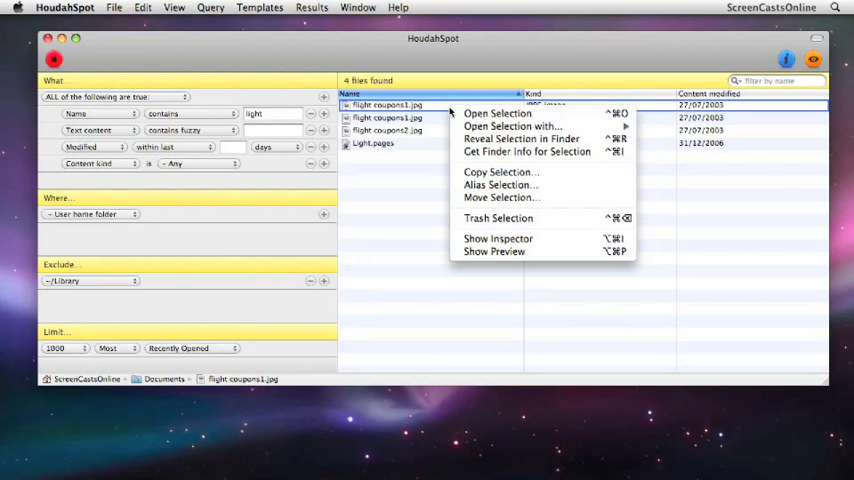
mouse_move(510, 125)
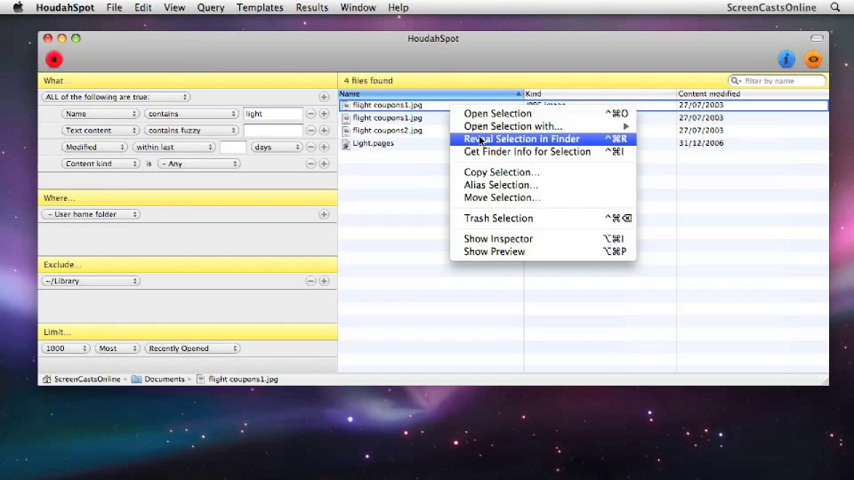
mouse_move(500, 172)
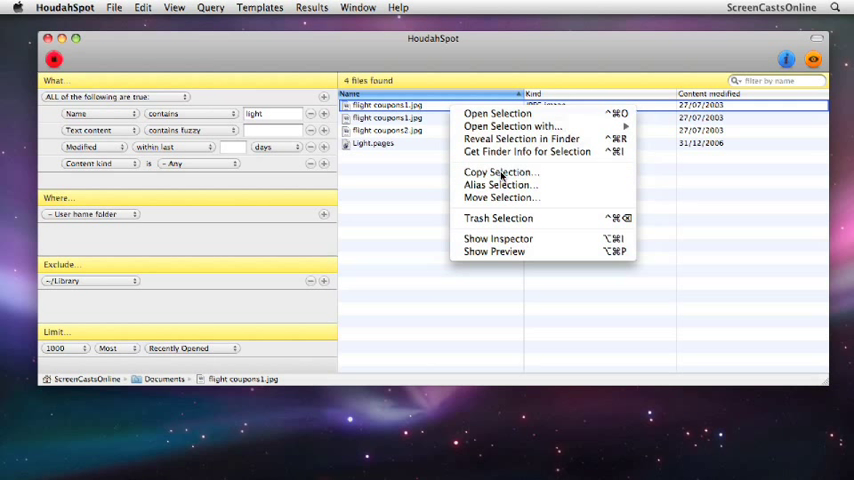
click(501, 197)
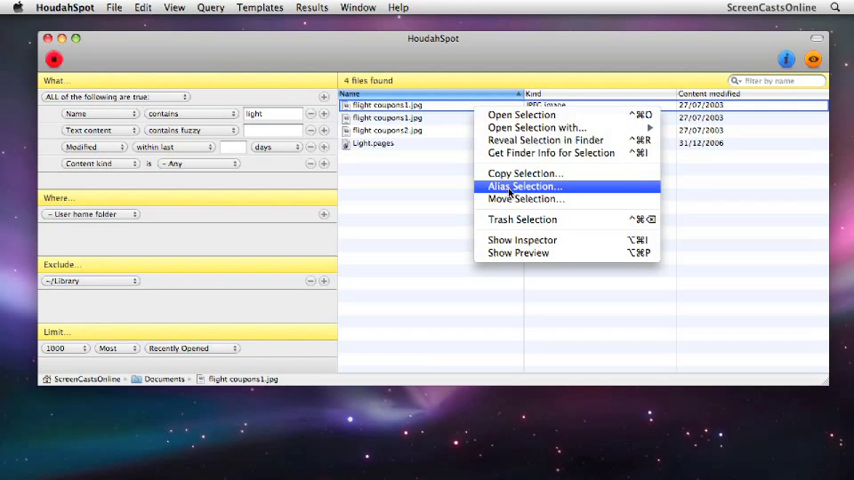
mouse_move(525, 199)
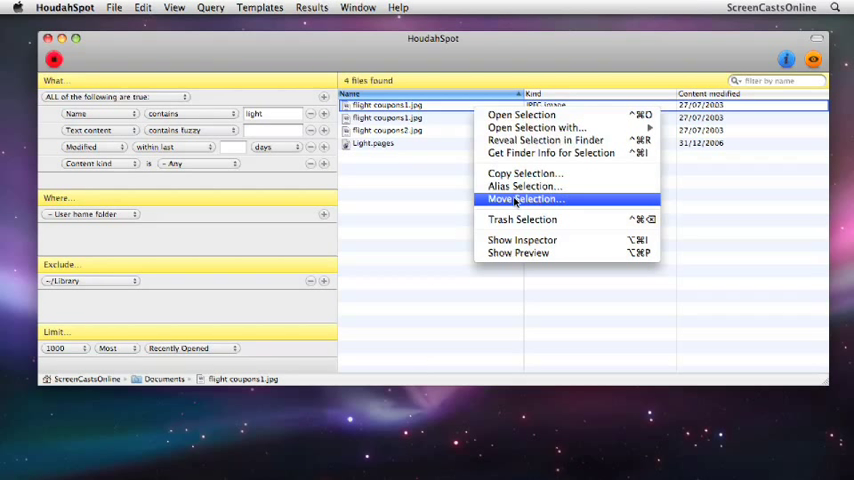
mouse_move(521, 219)
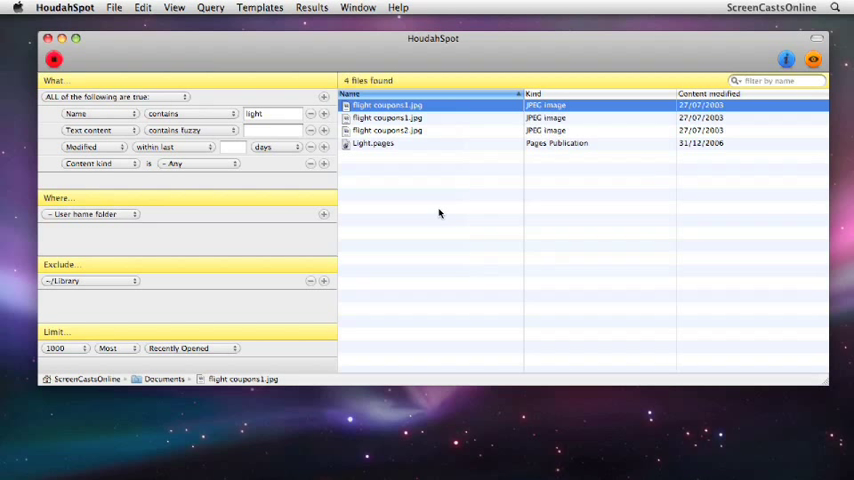
mouse_move(428, 135)
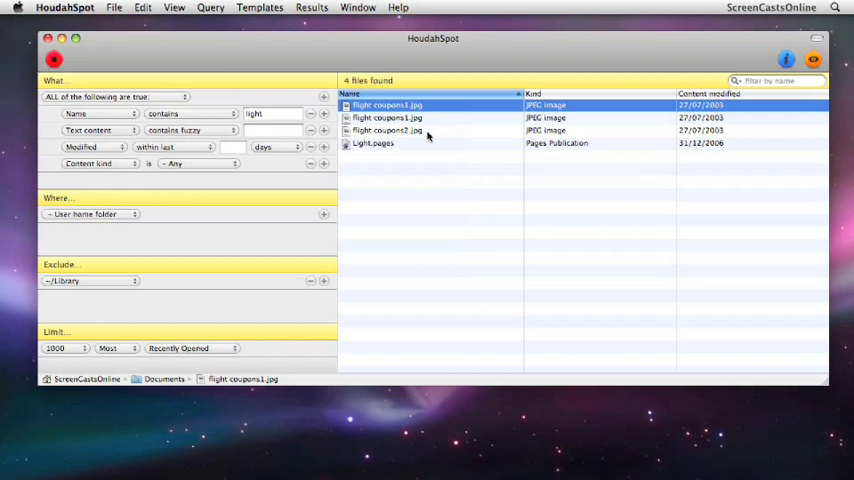
mouse_move(398, 192)
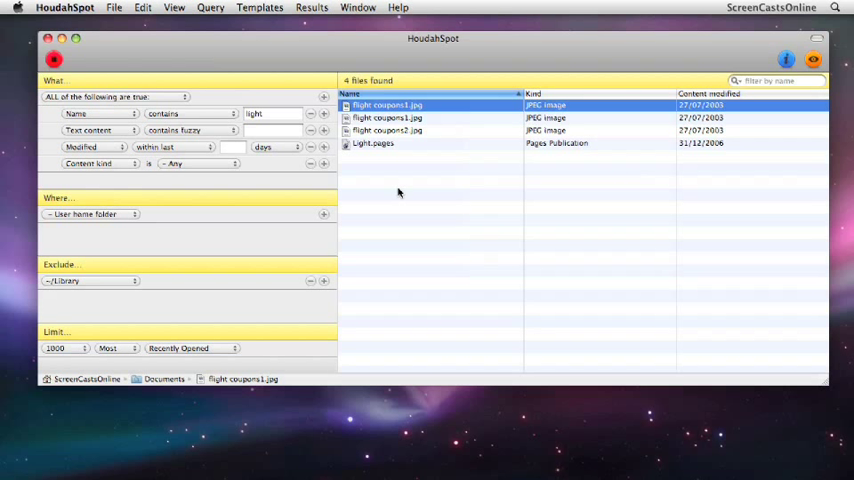
mouse_move(389, 149)
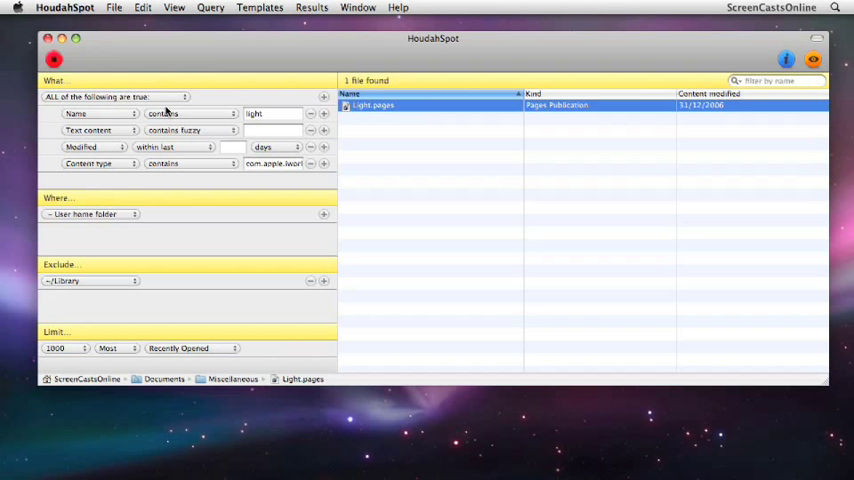
mouse_move(157, 167)
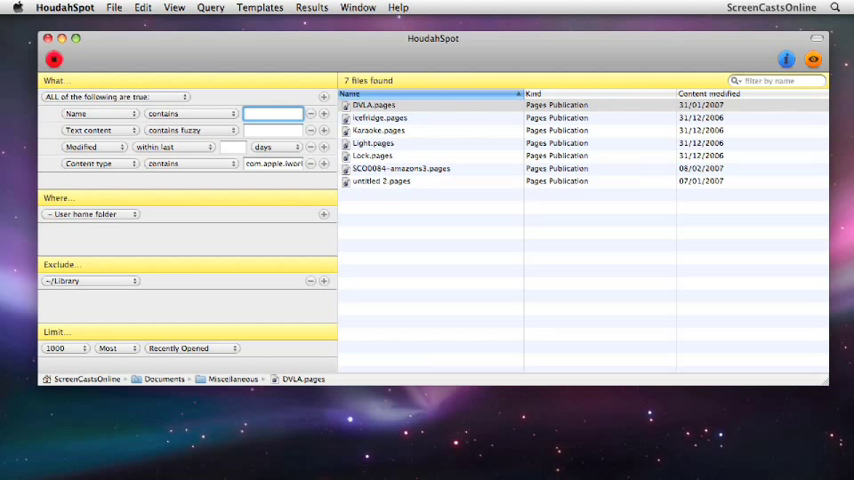
mouse_move(477, 122)
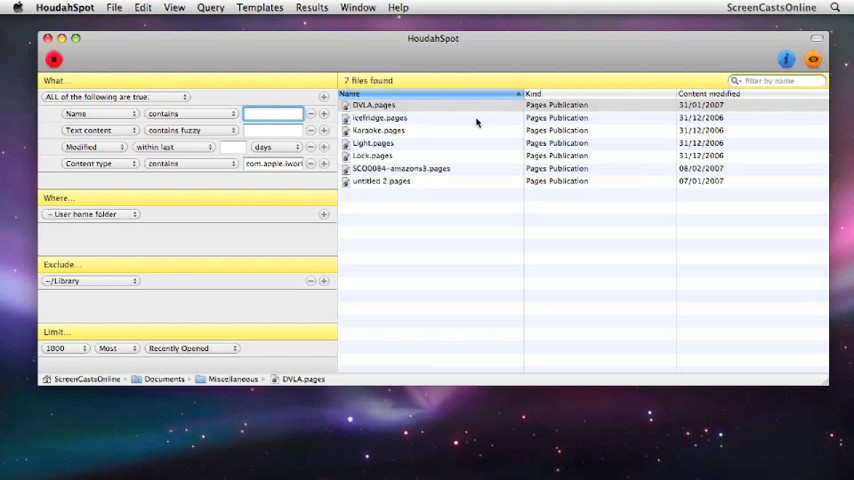
mouse_move(726, 137)
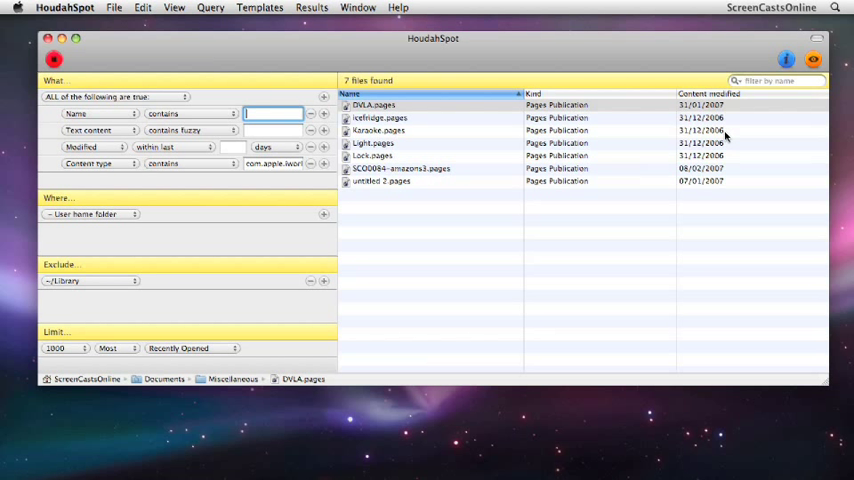
Step: Select one of the seven Pages documents in the results list
click(374, 104)
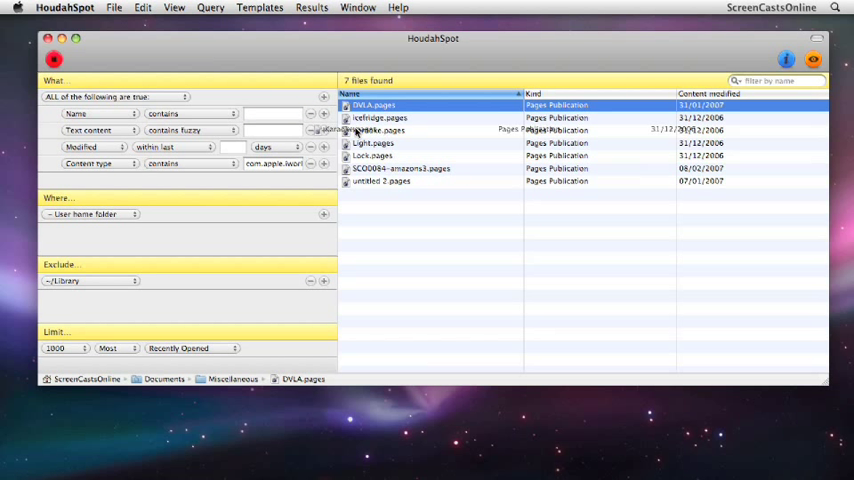